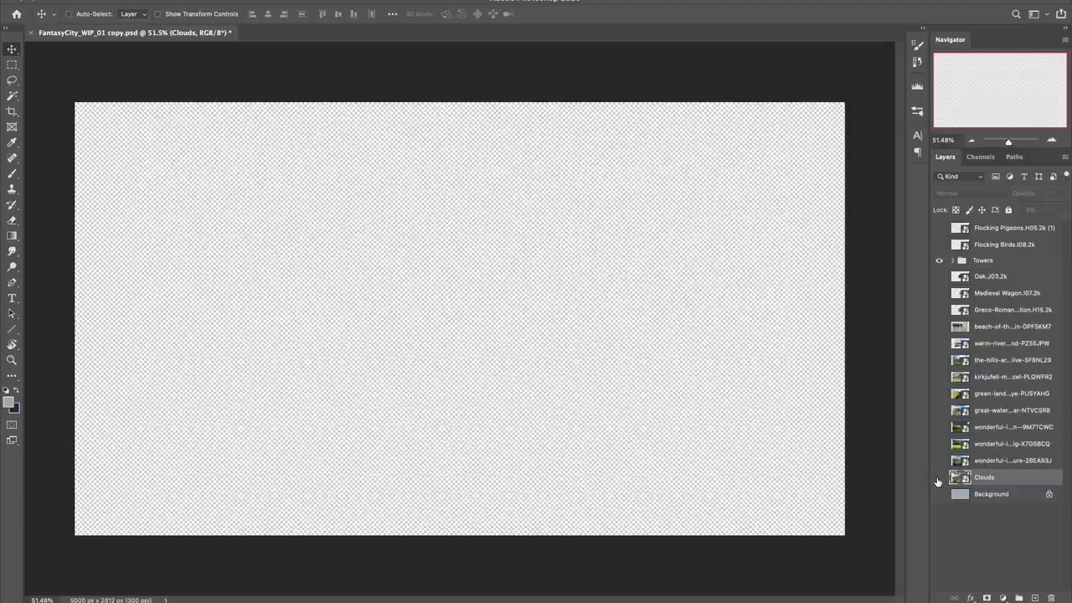
Show the hidden Clouds layer and scale the stormy landscape photo up to span the canvas width.
left_click(938, 479)
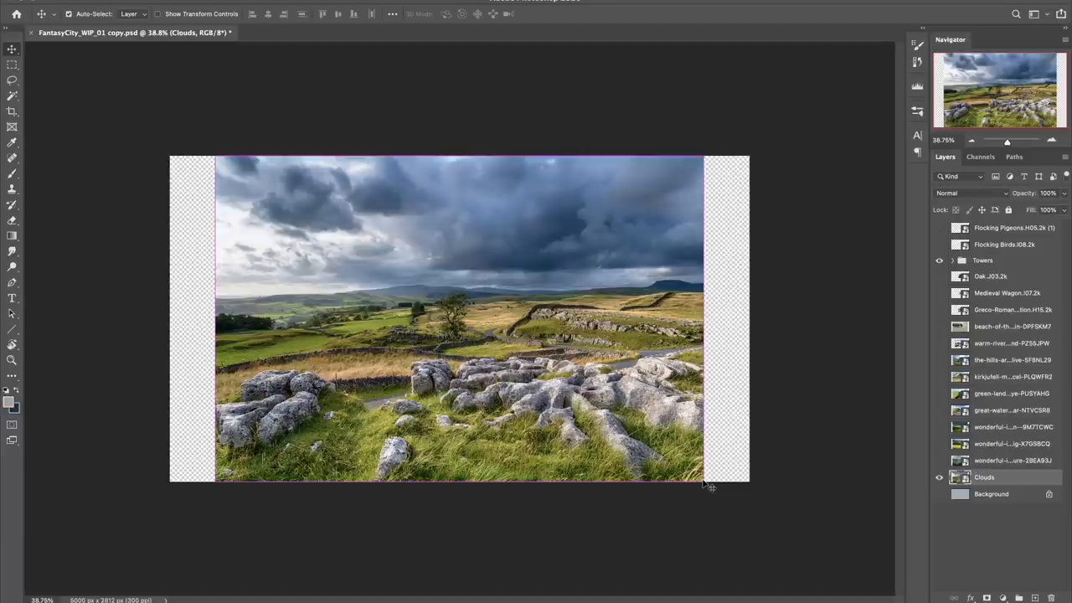
left_click_drag(703, 479, 750, 512)
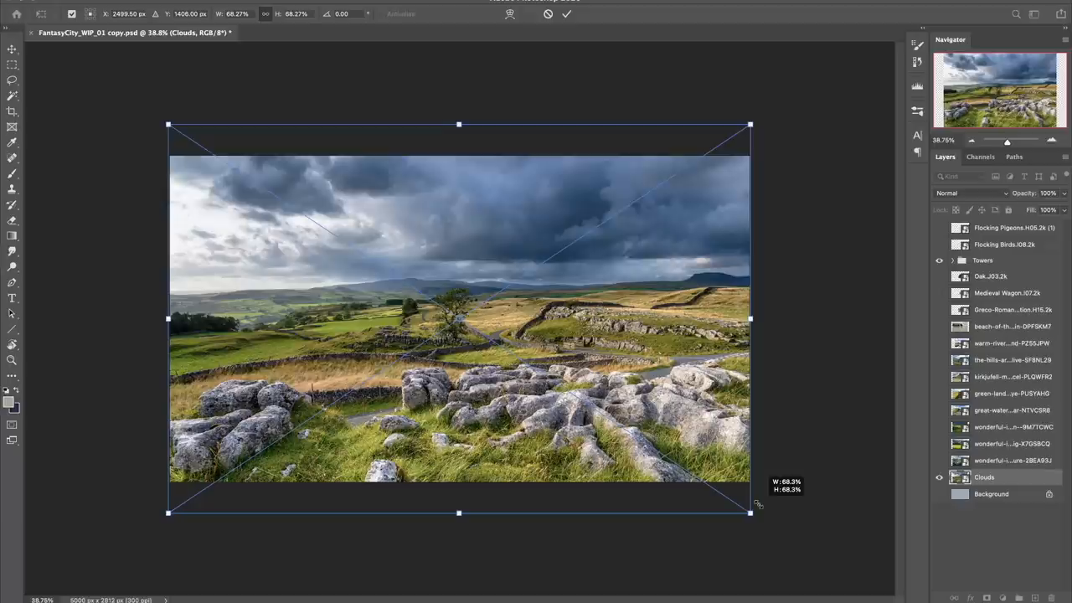